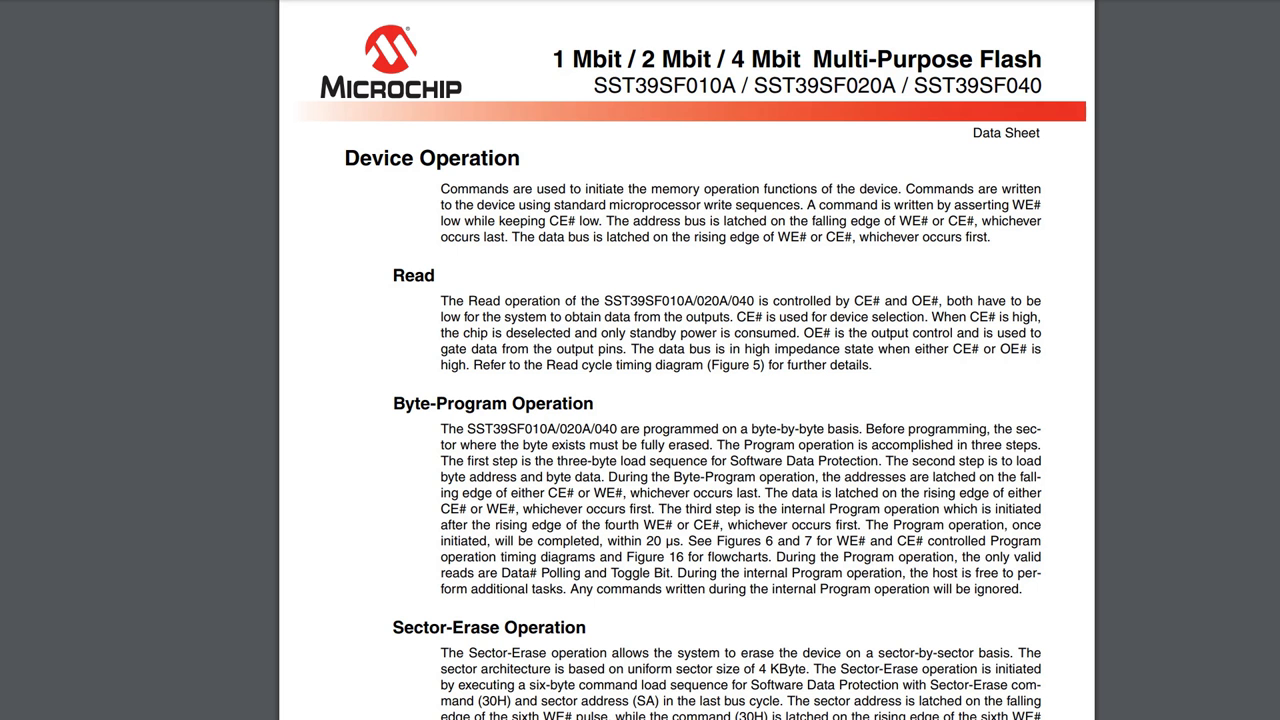
# Scroll the datasheet to Device Operation and select the 'Byte-Program Operation' heading.
pyautogui.scroll(-3)
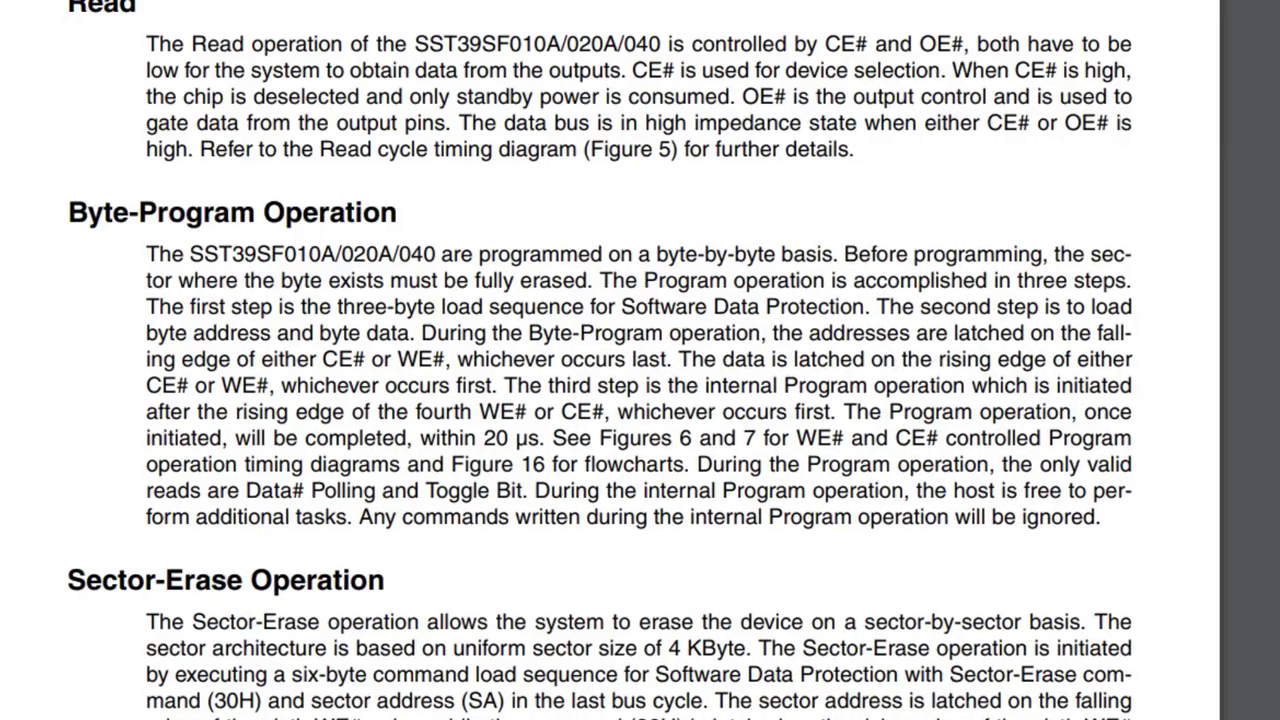
pyautogui.doubleClick(230, 212)
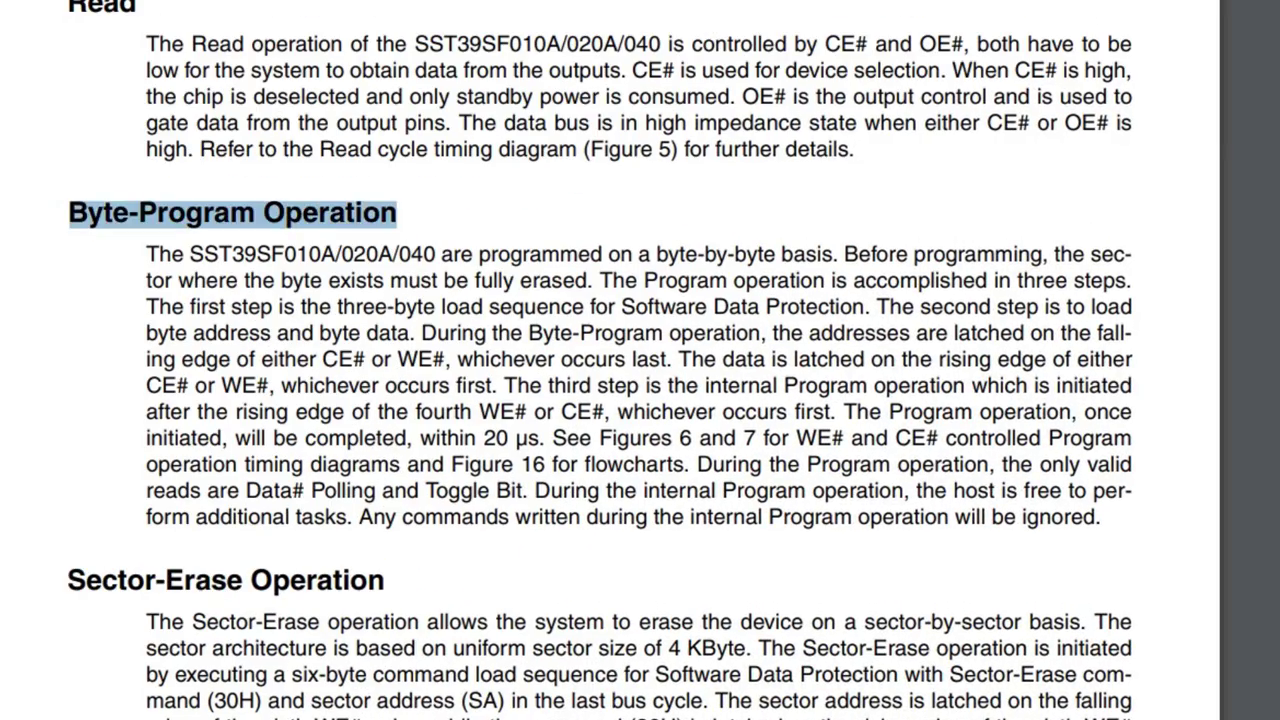